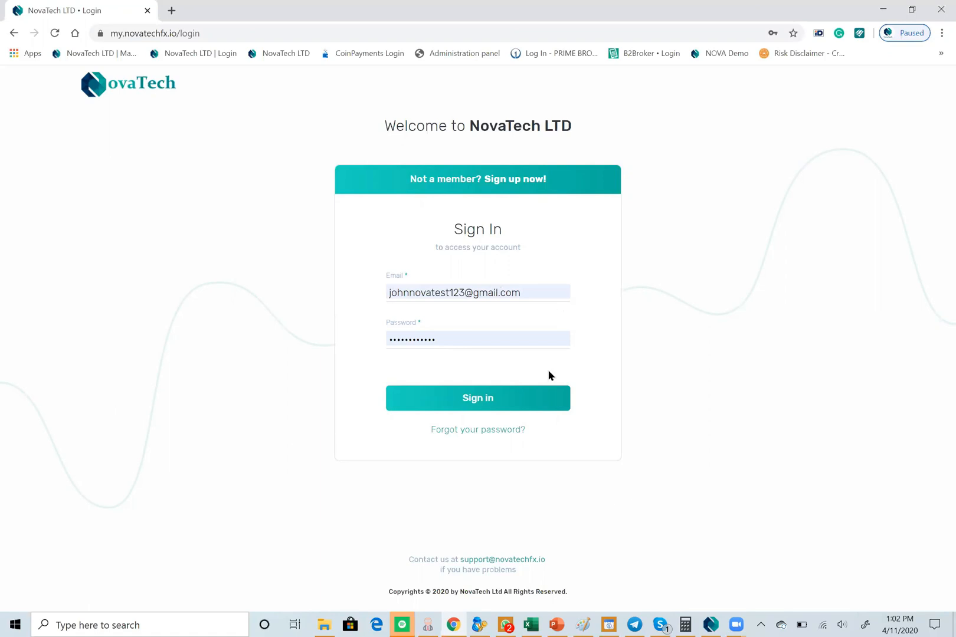
# Sign in to the NovaTech portal to reach the wallets overview with a 0.00 USD wallet
pyautogui.click(477, 398)
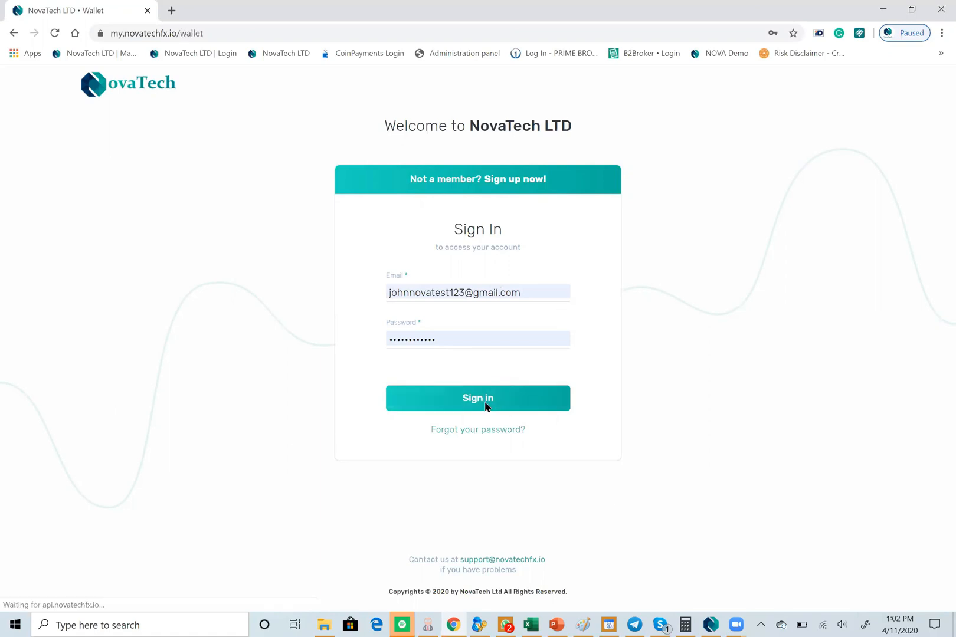
pyautogui.click(477, 398)
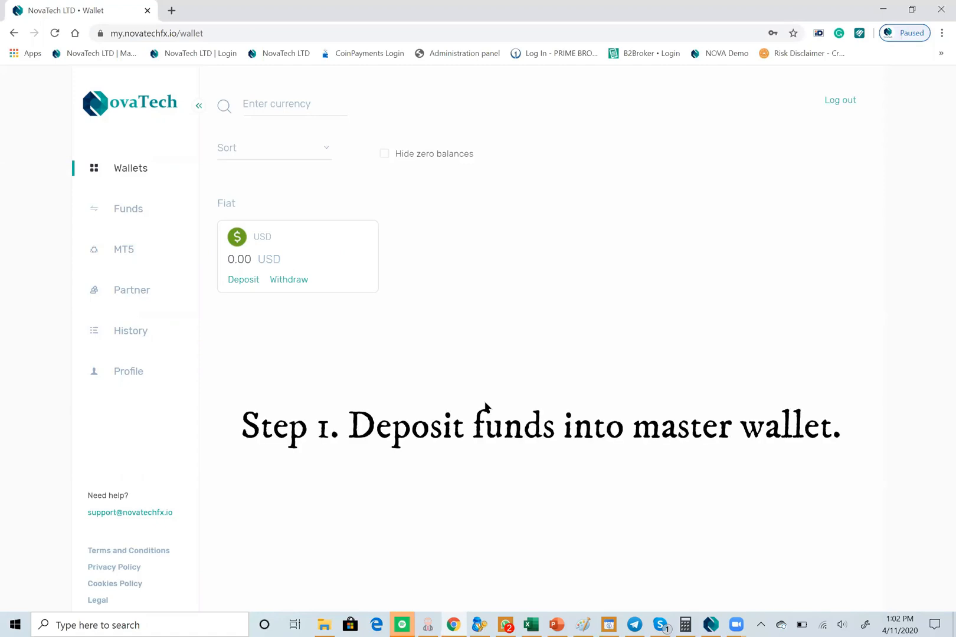
# Start a deposit from the USD wallet card, opening the BTC deposit page
pyautogui.click(243, 280)
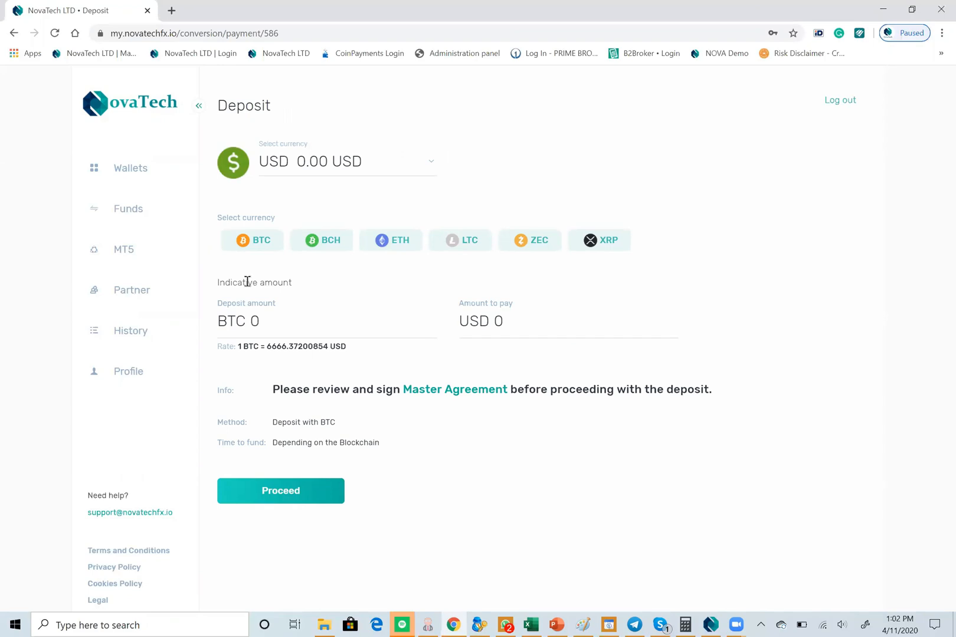
pyautogui.moveTo(473, 384)
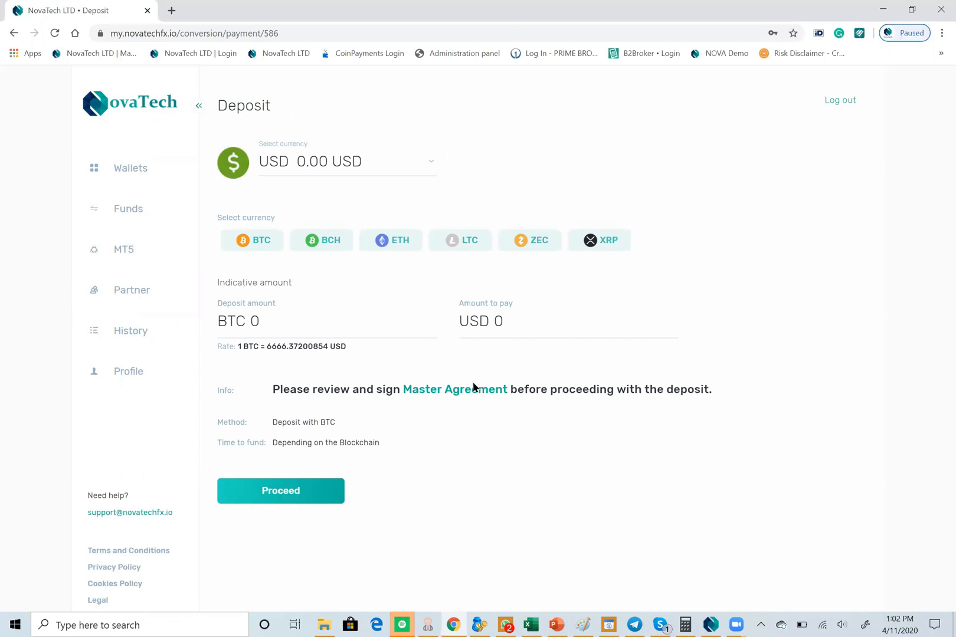
pyautogui.moveTo(471, 392)
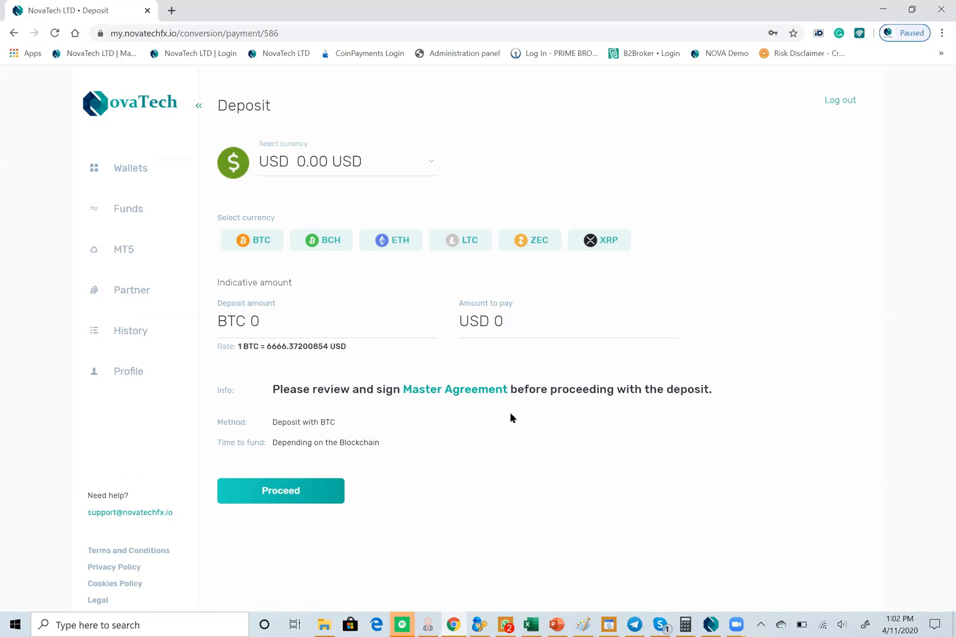
pyautogui.moveTo(268, 152)
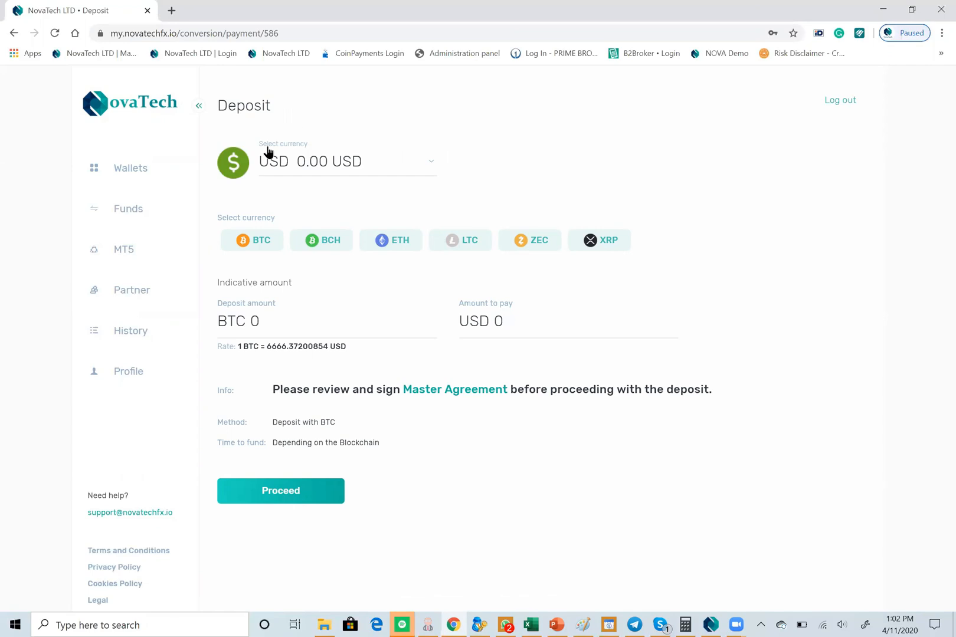
pyautogui.moveTo(177, 135)
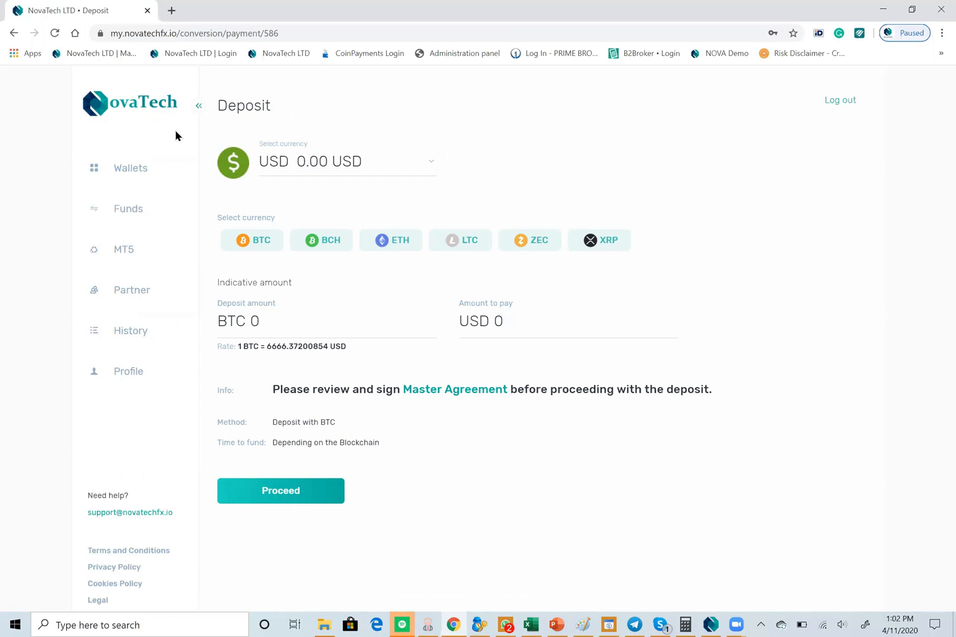
pyautogui.moveTo(124, 253)
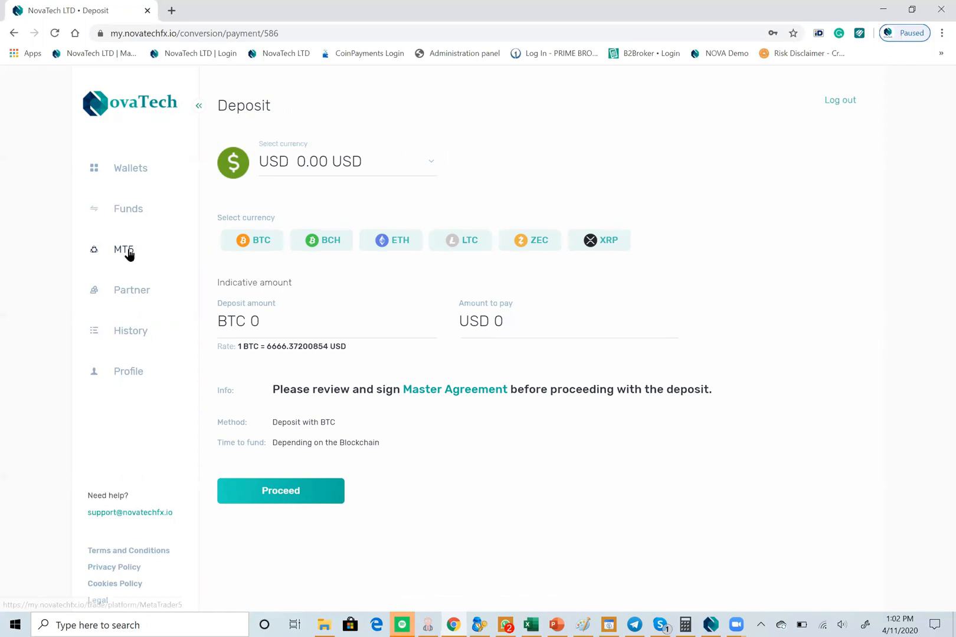
pyautogui.click(121, 249)
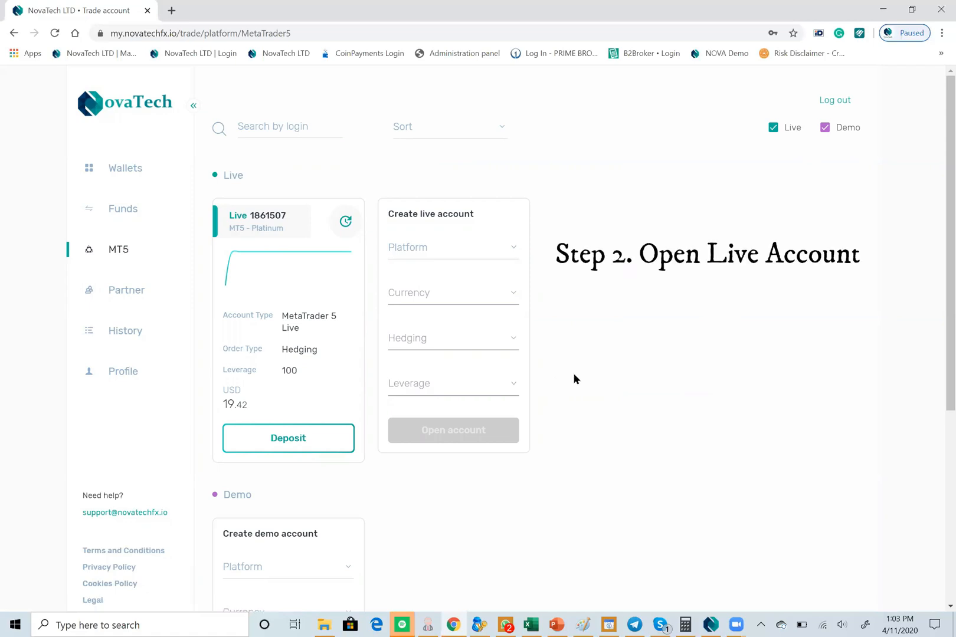
pyautogui.scroll(-3)
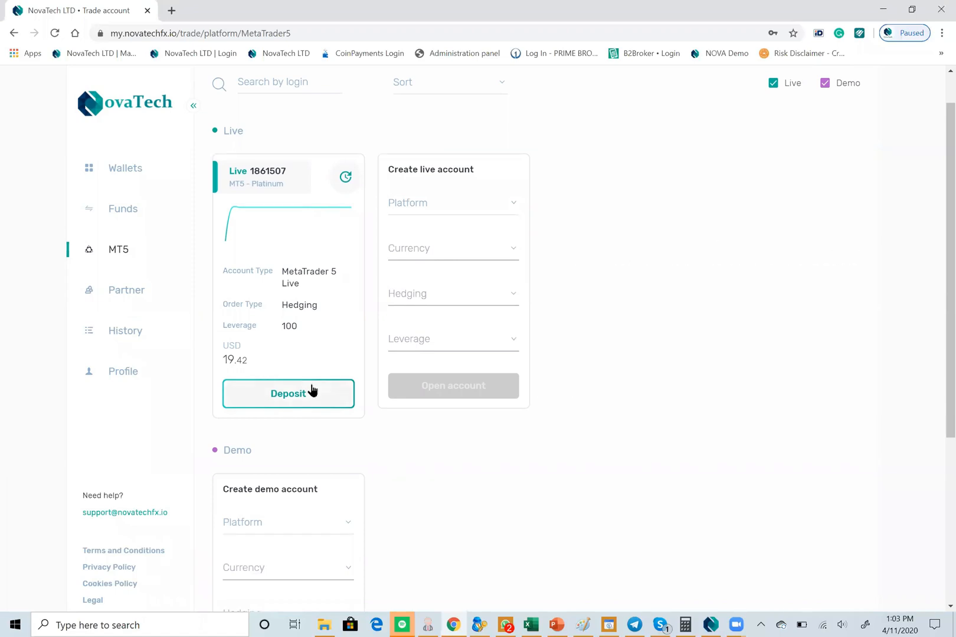
pyautogui.moveTo(293, 365)
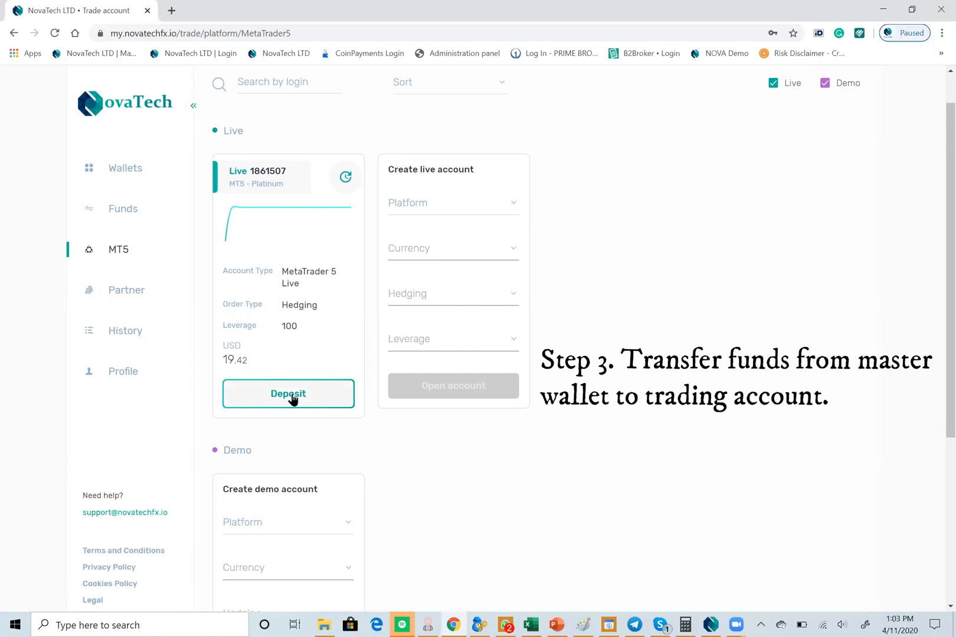
pyautogui.click(287, 393)
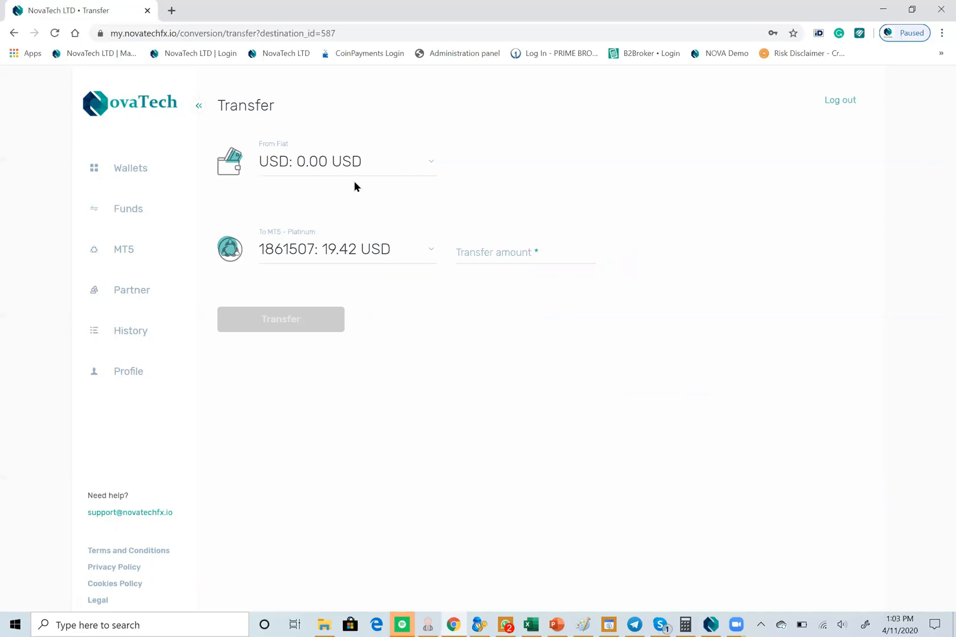
pyautogui.moveTo(335, 270)
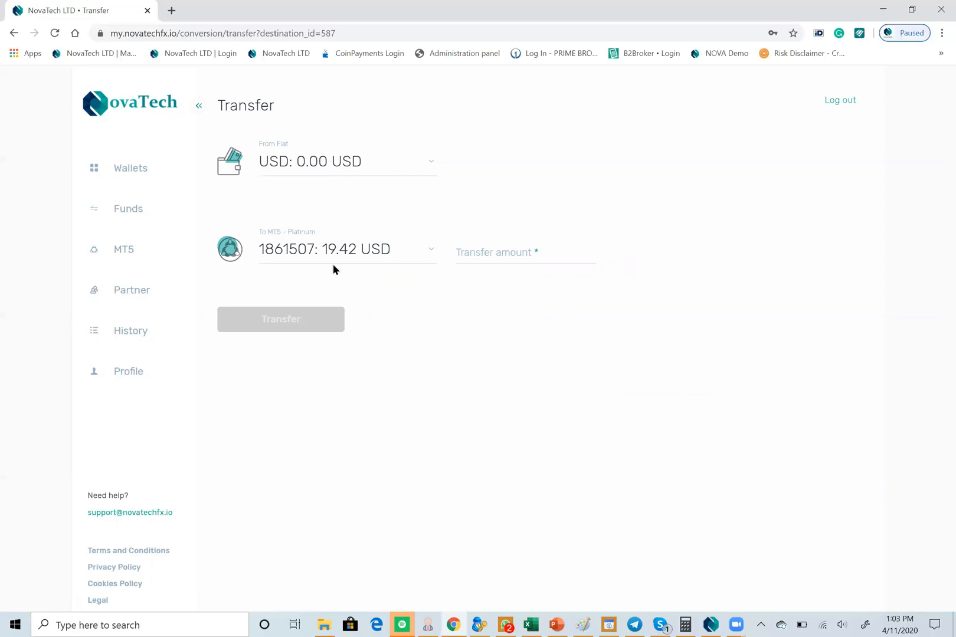
pyautogui.moveTo(354, 211)
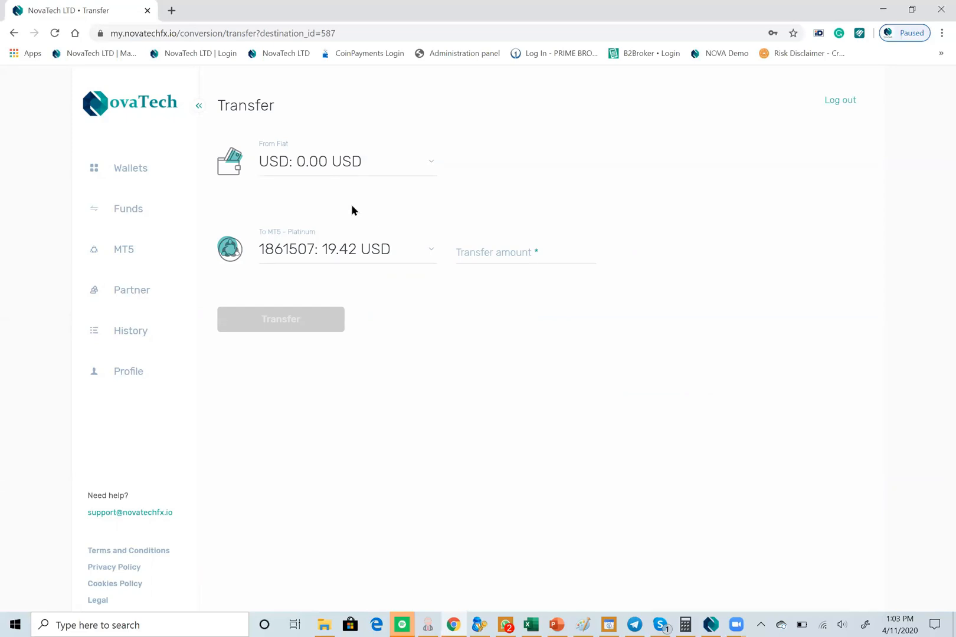
pyautogui.moveTo(400, 259)
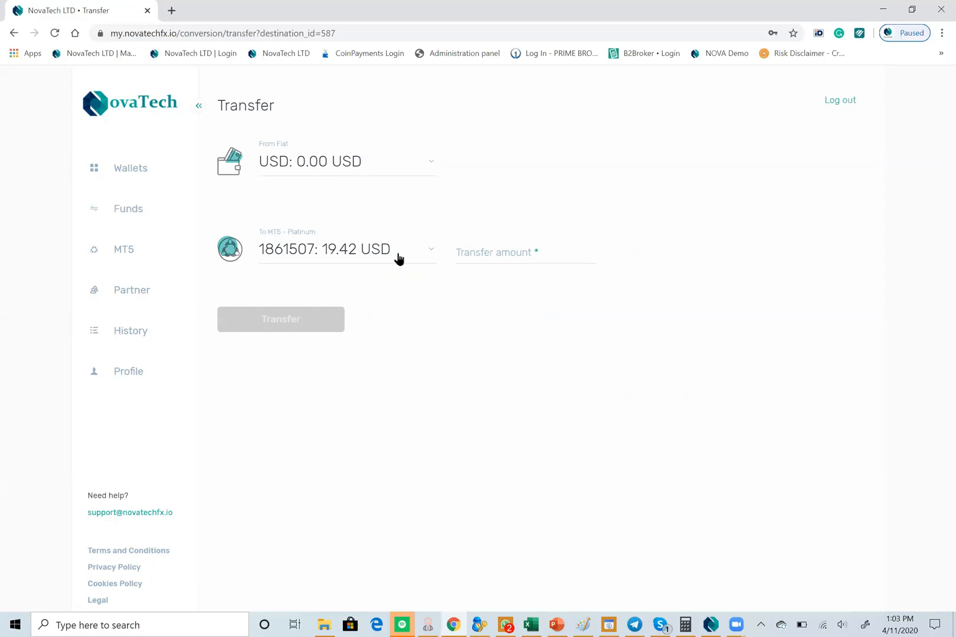
pyautogui.moveTo(422, 294)
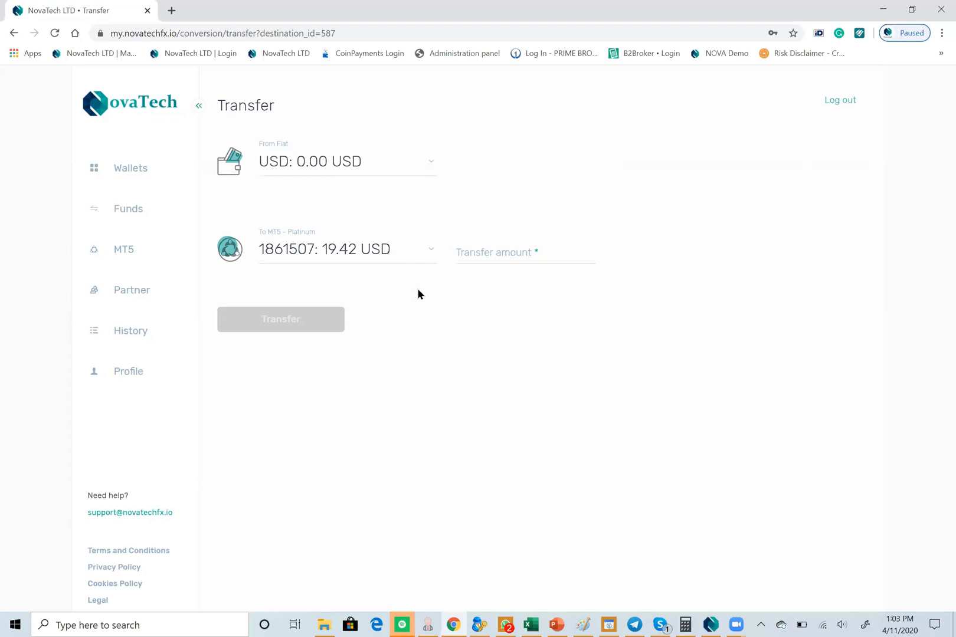
pyautogui.moveTo(307, 319)
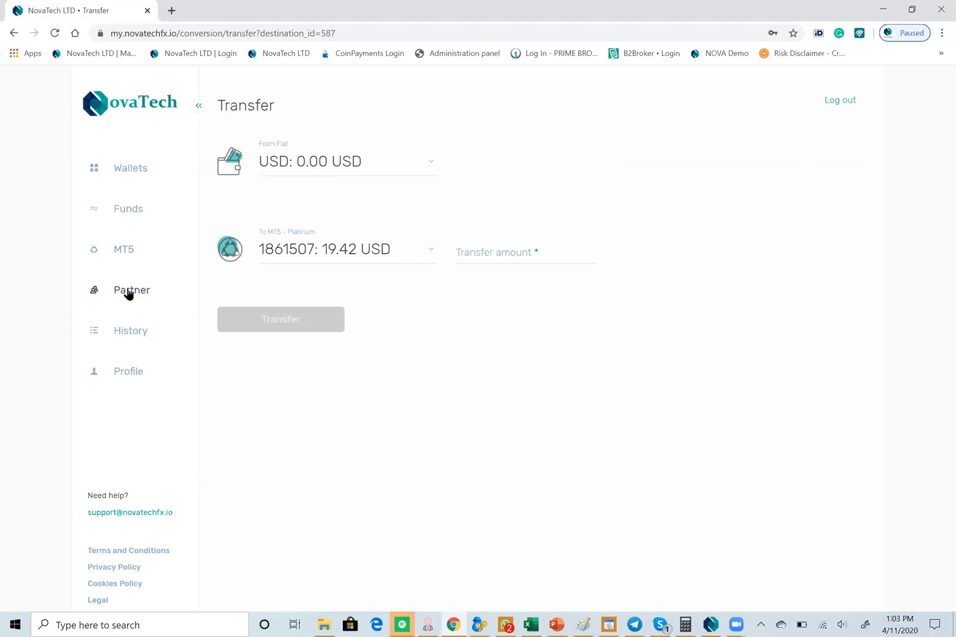
# Open the Partner page showing referral link, visits, registrations and commissions
pyautogui.click(132, 290)
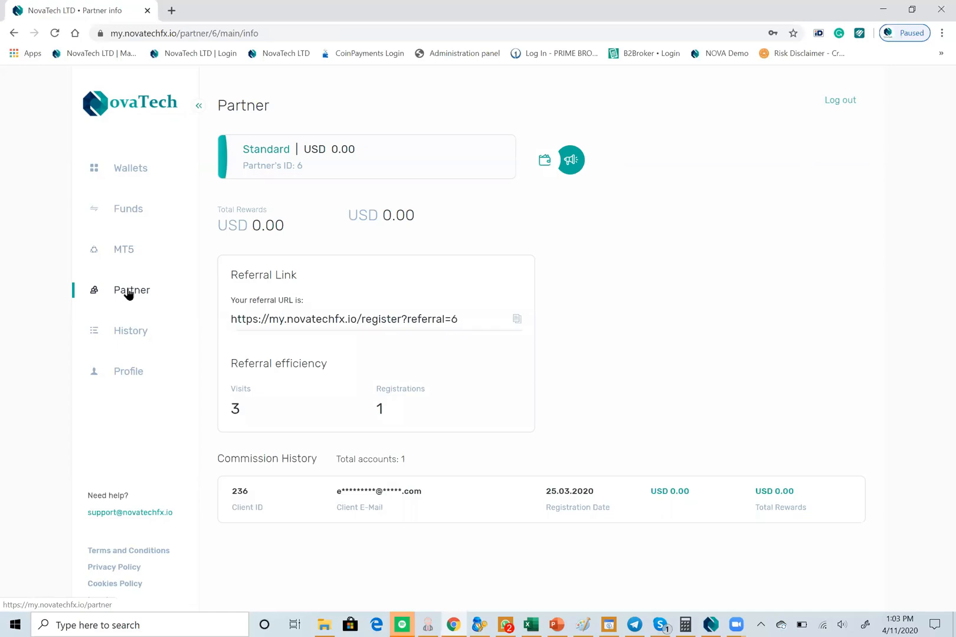
pyautogui.moveTo(592, 293)
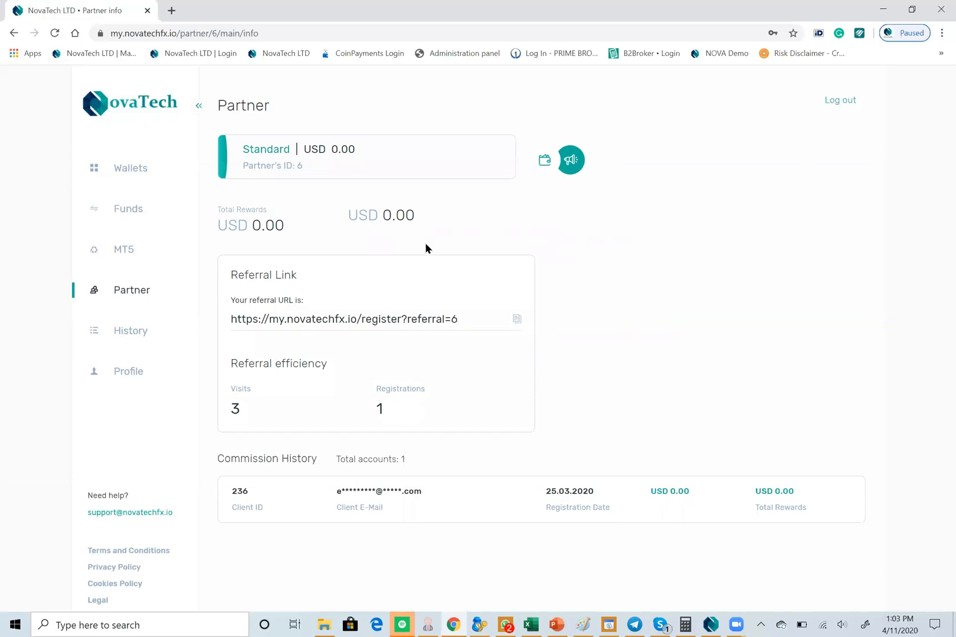
pyautogui.moveTo(615, 290)
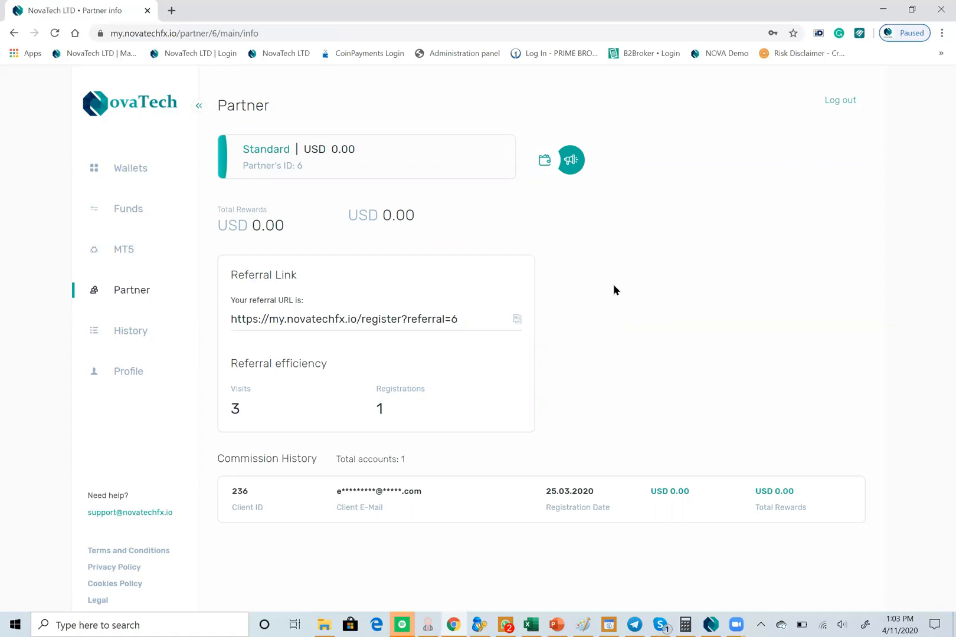
pyautogui.moveTo(227, 214)
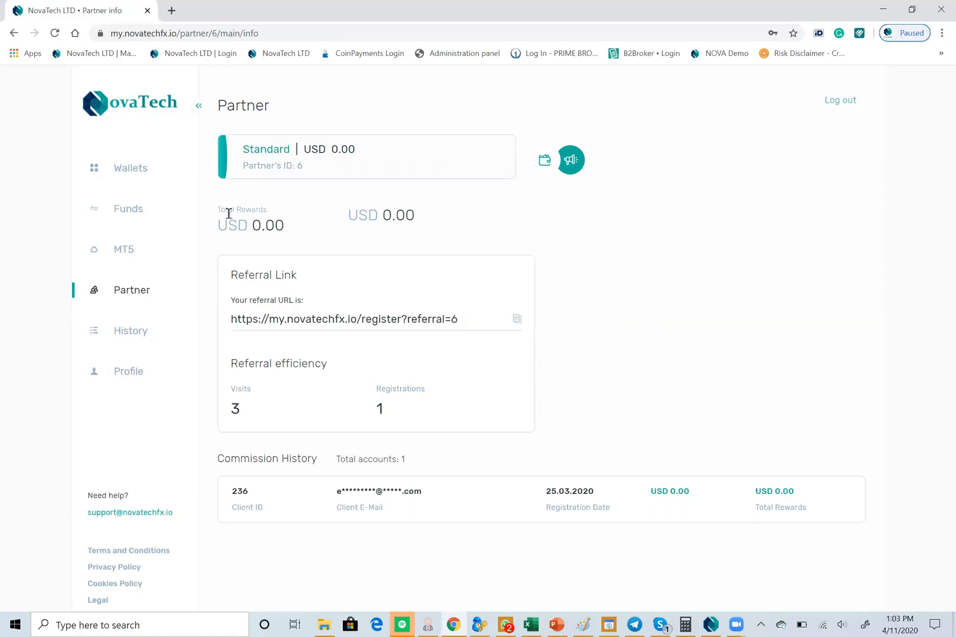
pyautogui.moveTo(509, 329)
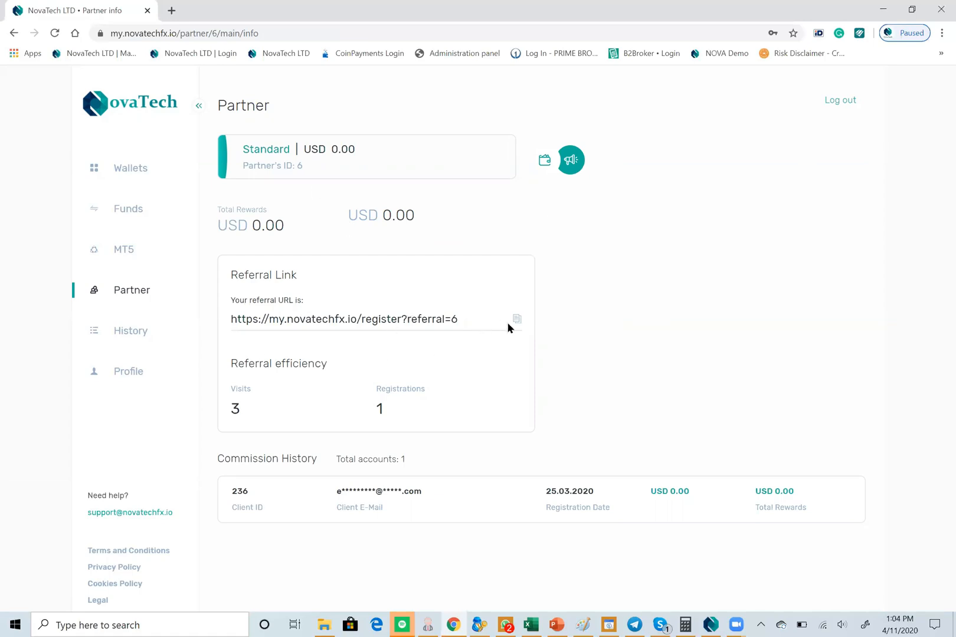
pyautogui.moveTo(496, 367)
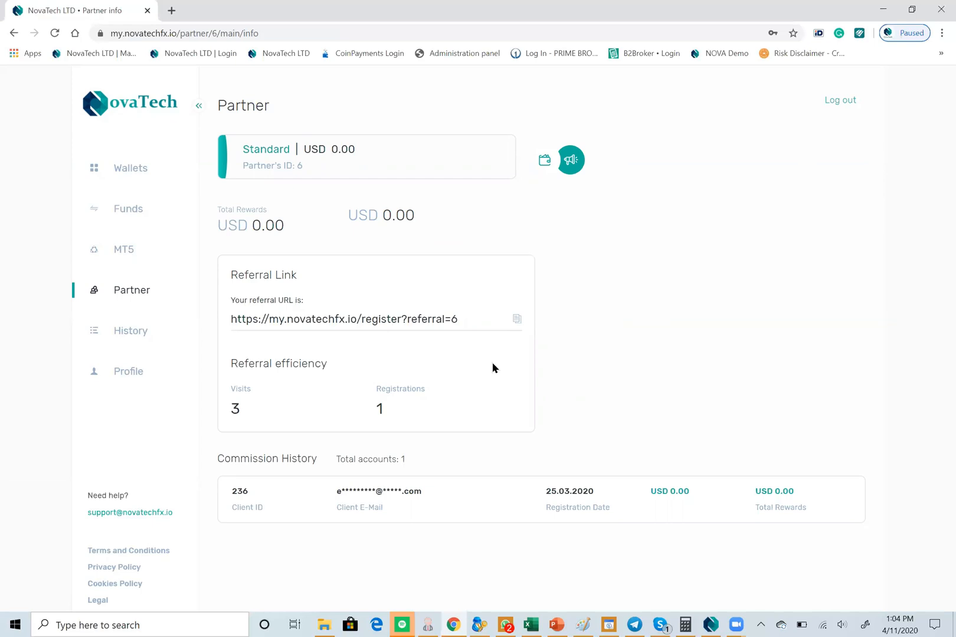
pyautogui.moveTo(491, 370)
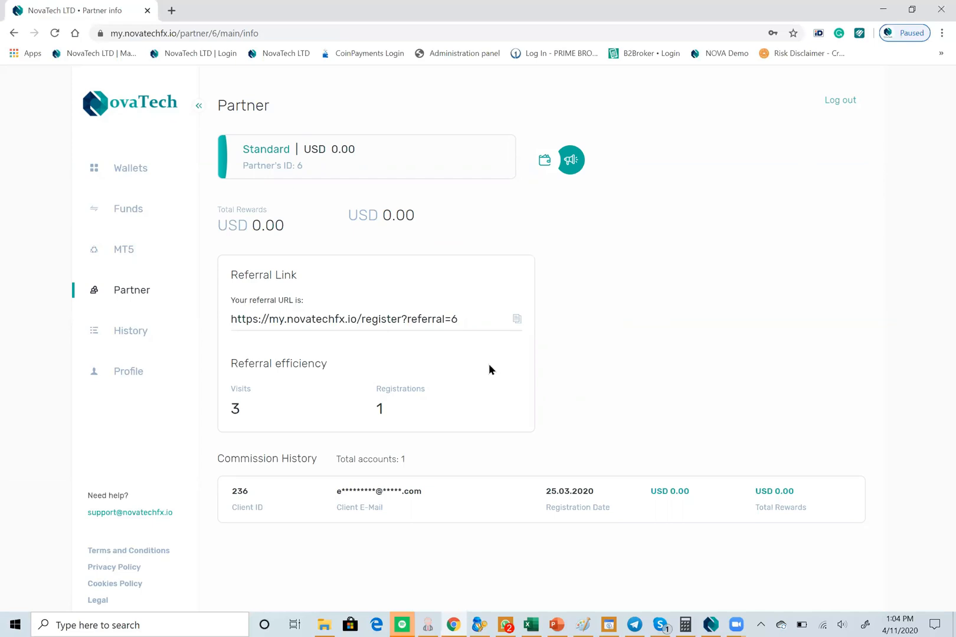
pyautogui.moveTo(489, 373)
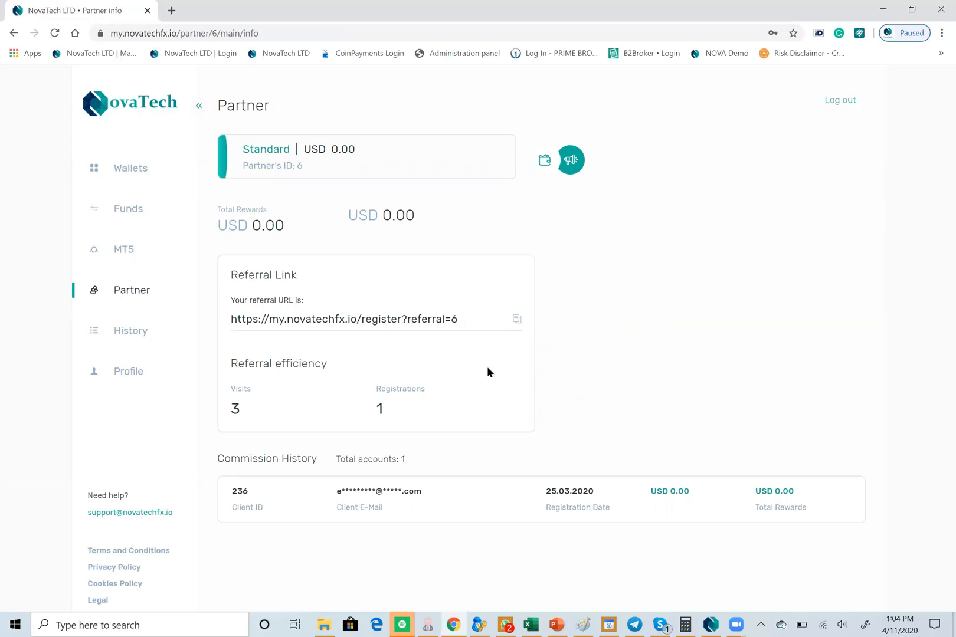
pyautogui.moveTo(161, 335)
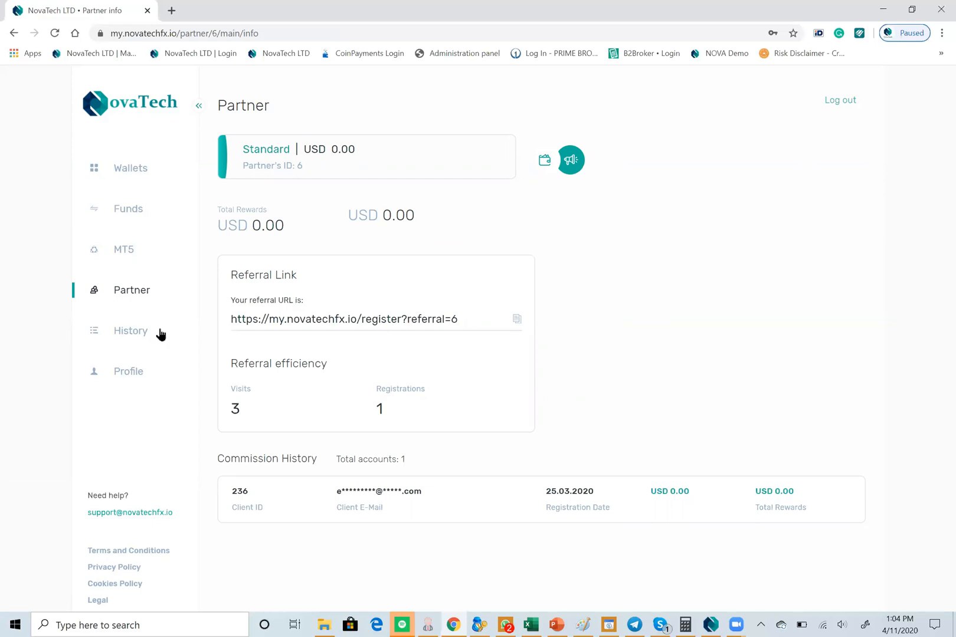
# Reopen the MT5 page and scroll down to the Trading platforms downloads
pyautogui.click(123, 249)
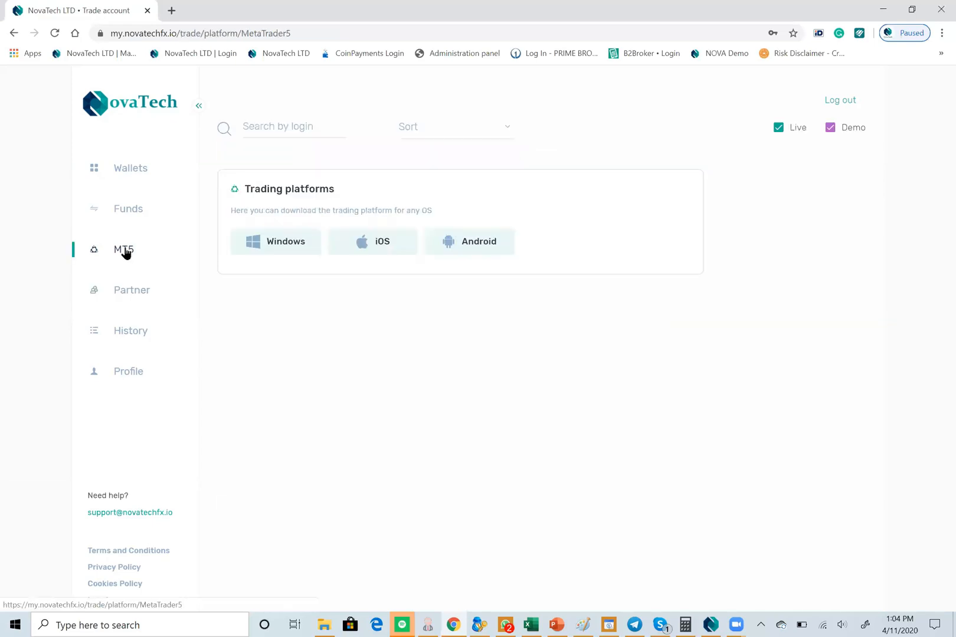
pyautogui.click(123, 250)
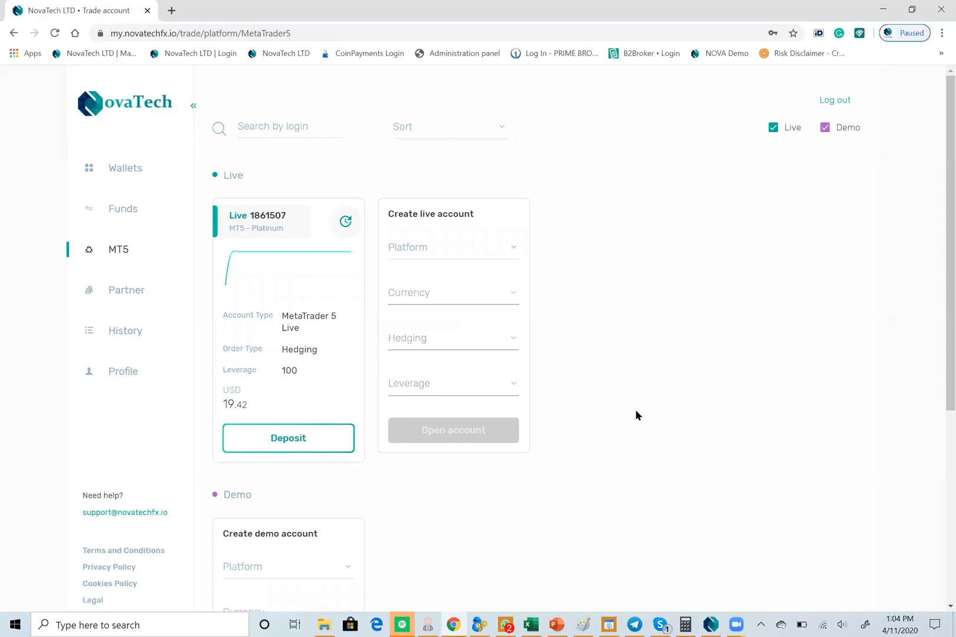
pyautogui.scroll(-3)
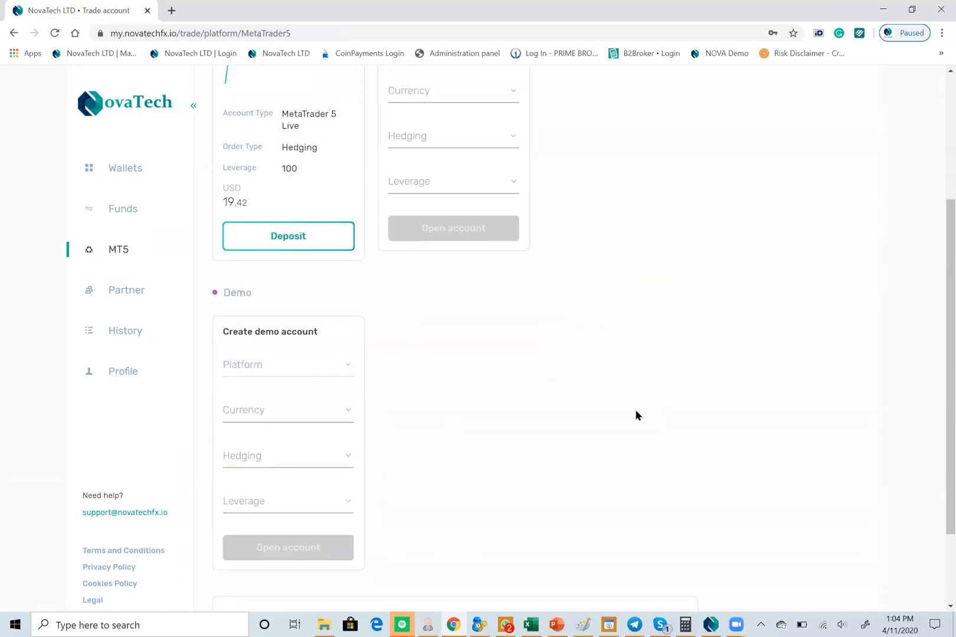
pyautogui.scroll(-3)
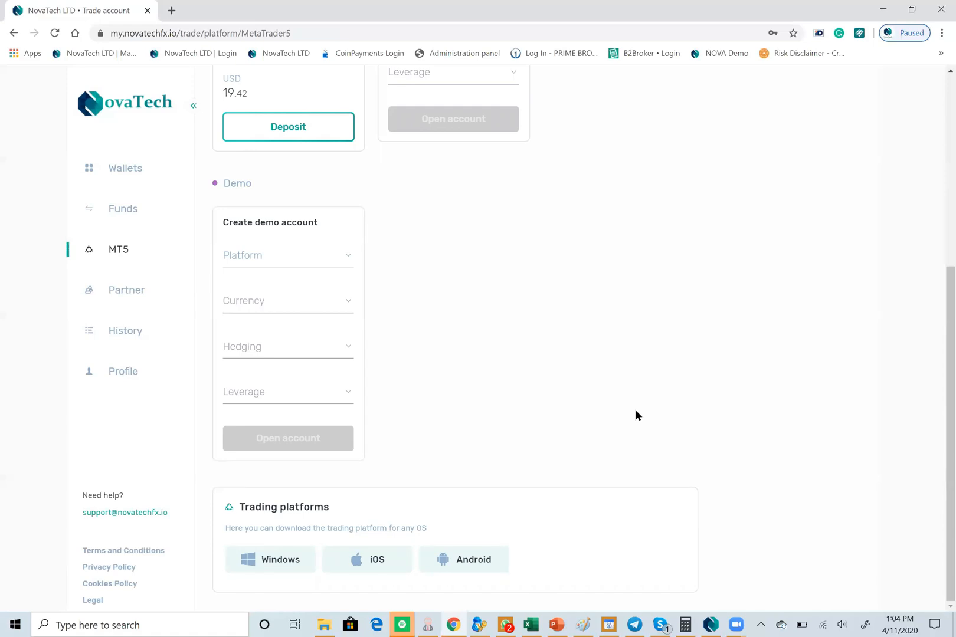
pyautogui.moveTo(656, 528)
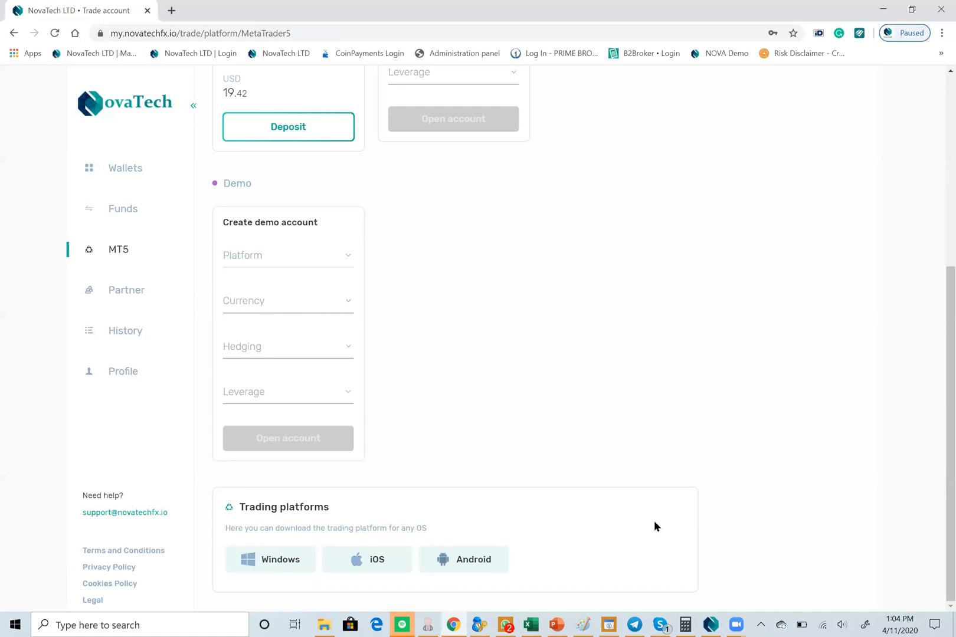
pyautogui.moveTo(688, 407)
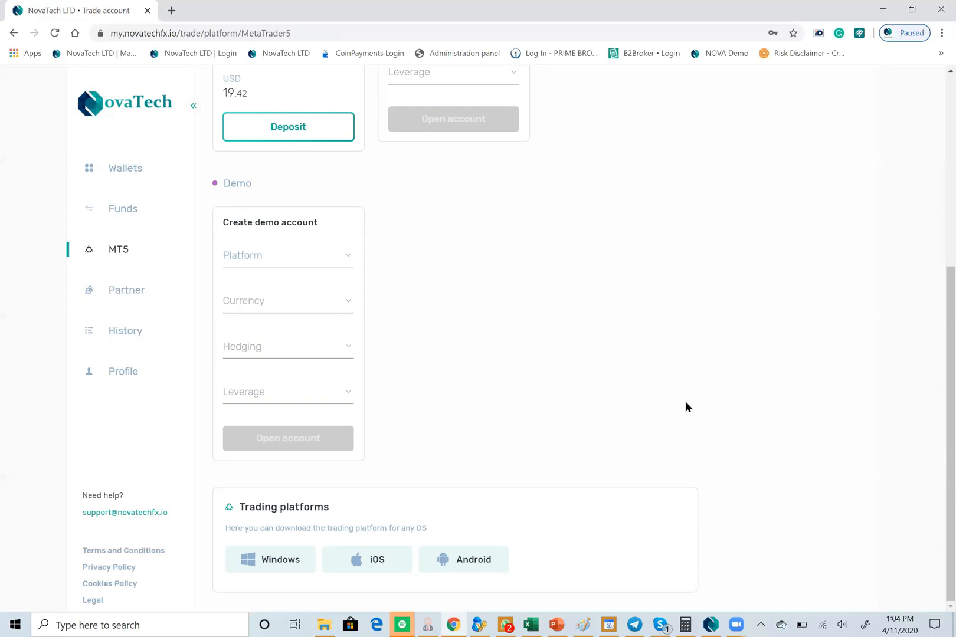
pyautogui.moveTo(472, 554)
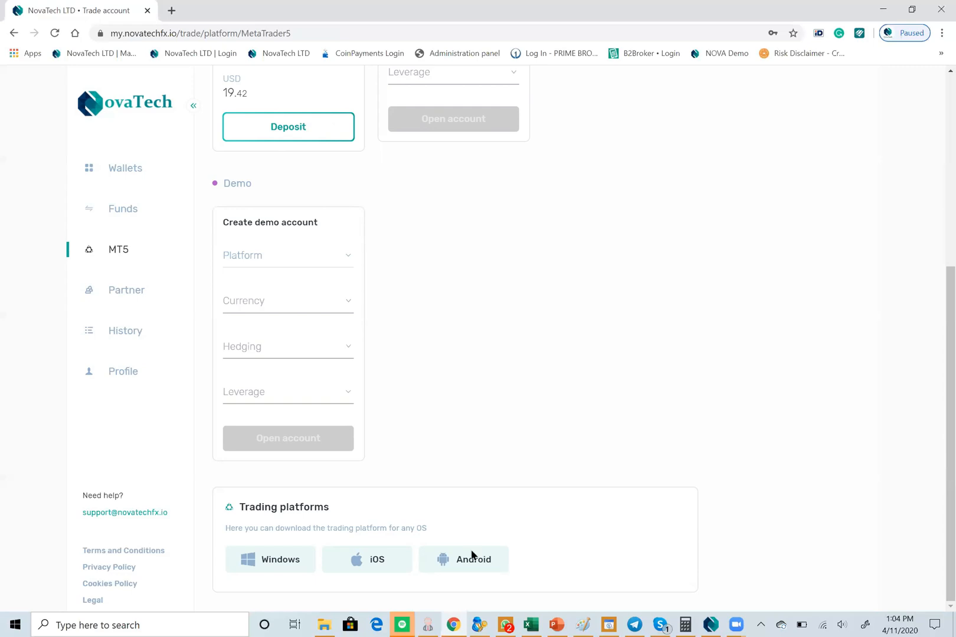
# Download the Windows MT5 terminal, accept the license, install, and finish setup
pyautogui.click(271, 559)
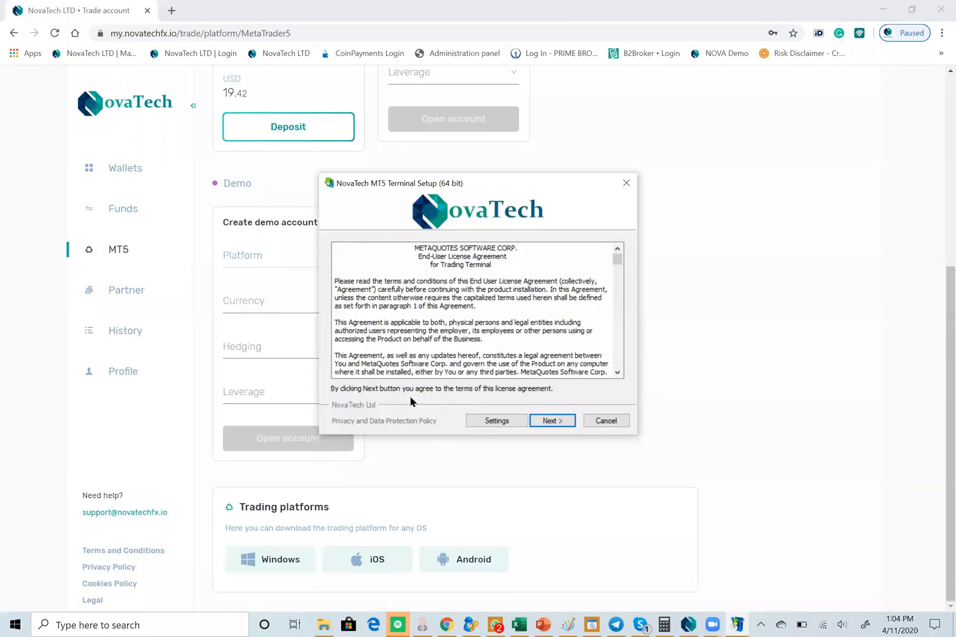
pyautogui.scroll(-3)
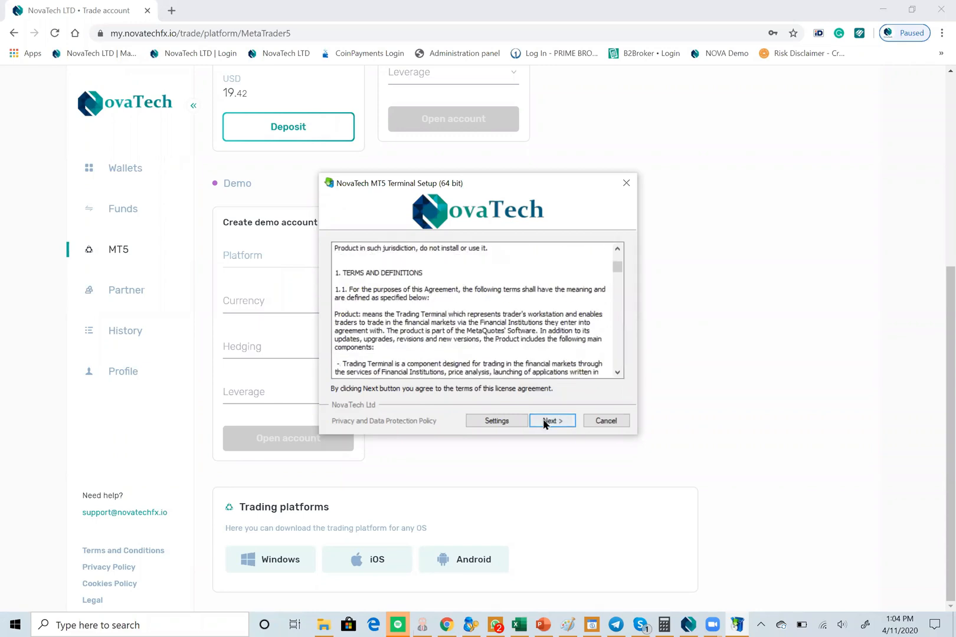
pyautogui.click(552, 420)
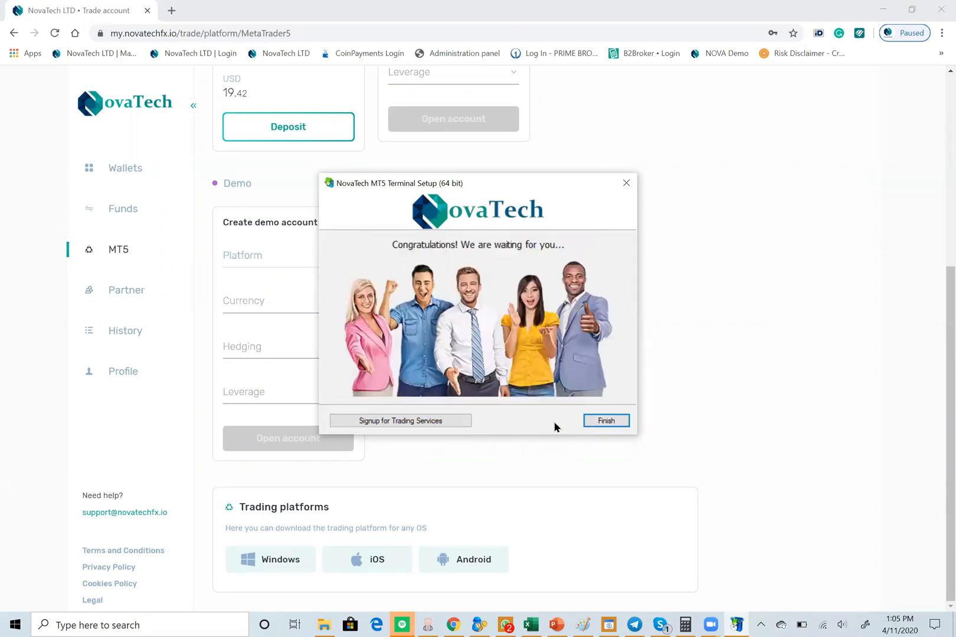
pyautogui.moveTo(537, 425)
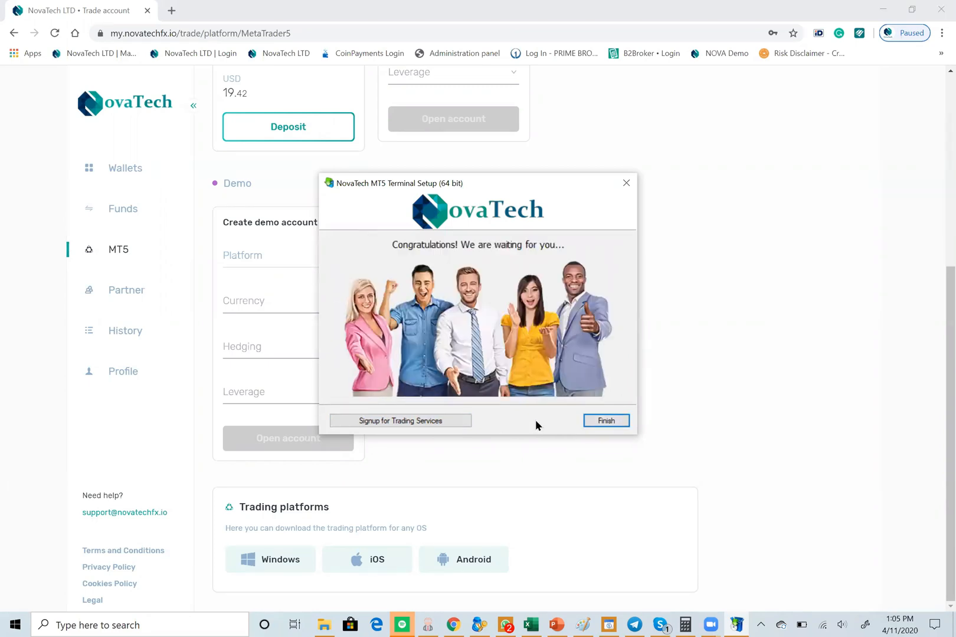
pyautogui.click(606, 420)
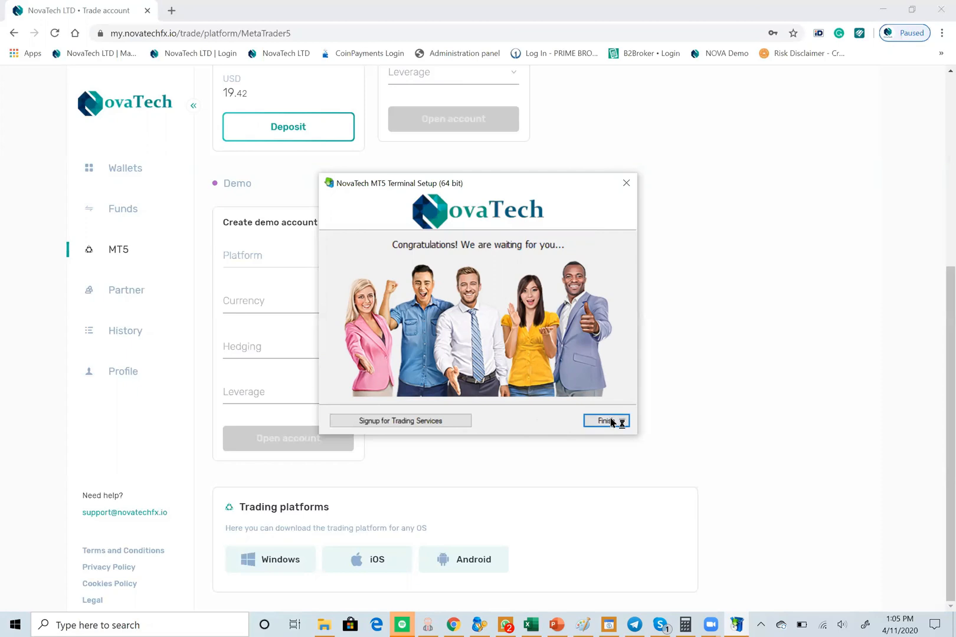
pyautogui.click(605, 421)
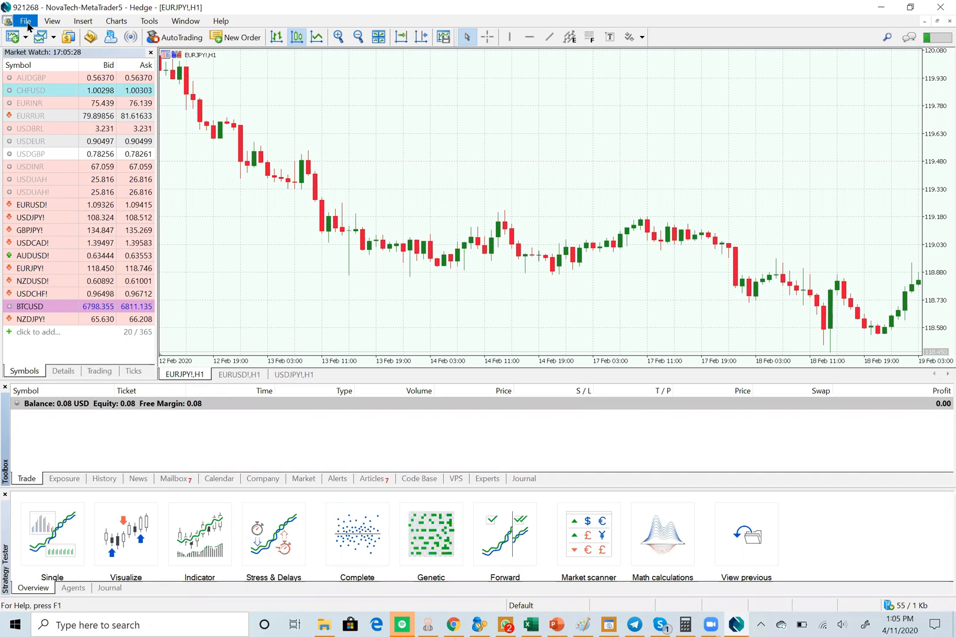
# Open the MetaTrader 5 File menu to view Login to Trade Account
pyautogui.click(25, 21)
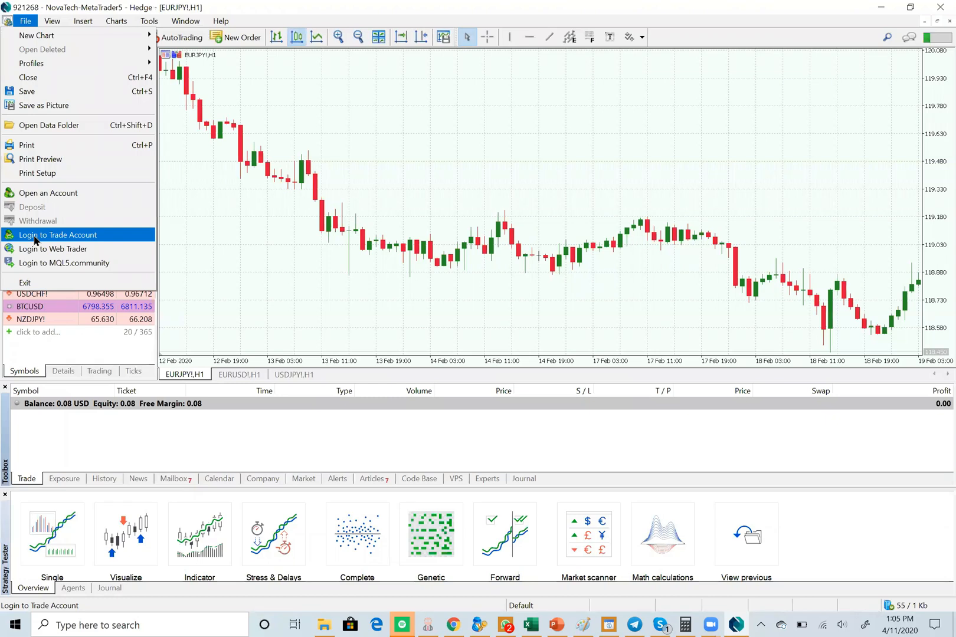
pyautogui.moveTo(262, 276)
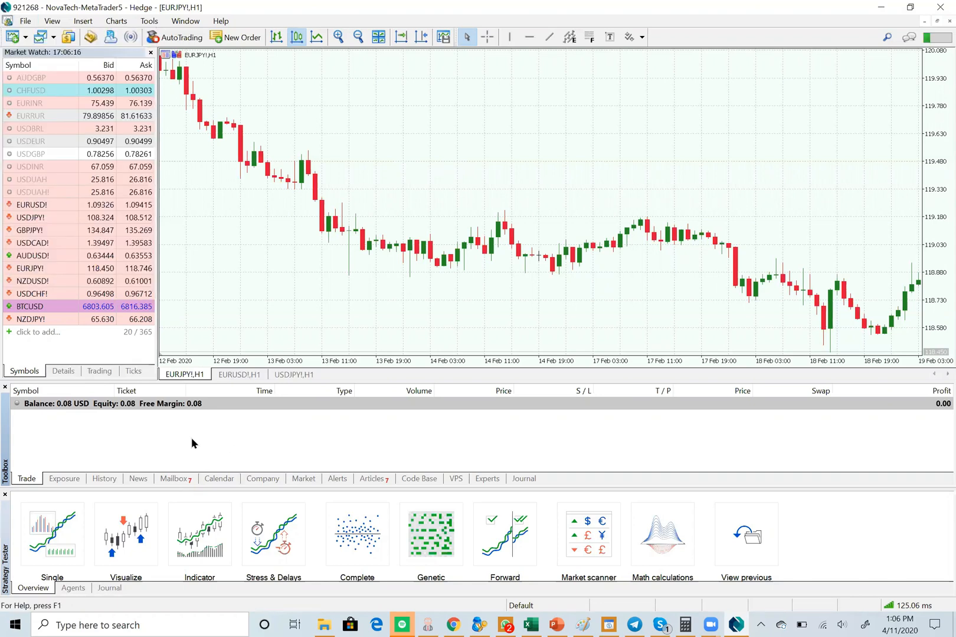
pyautogui.moveTo(186, 435)
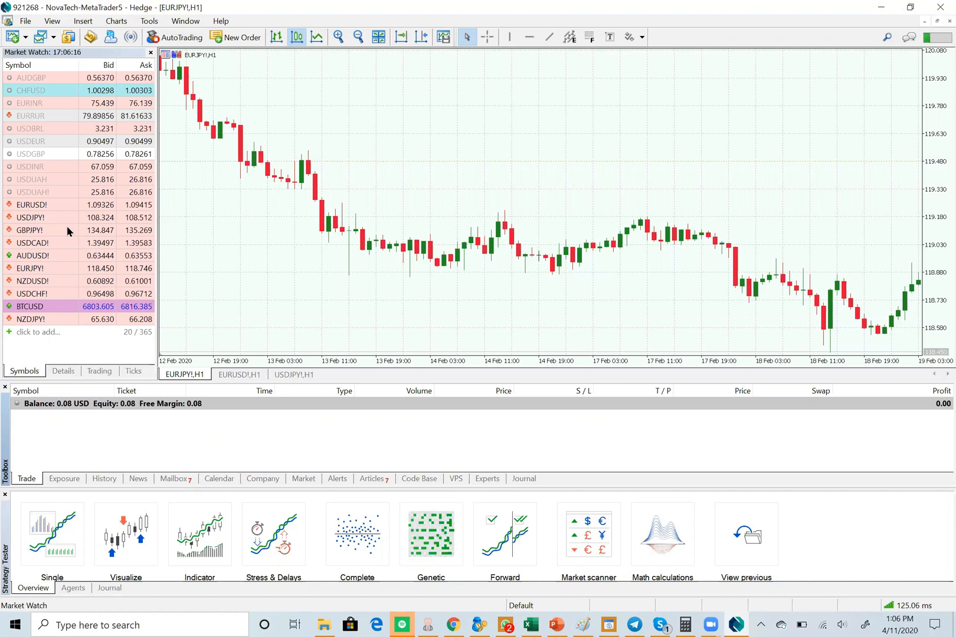
pyautogui.moveTo(550, 334)
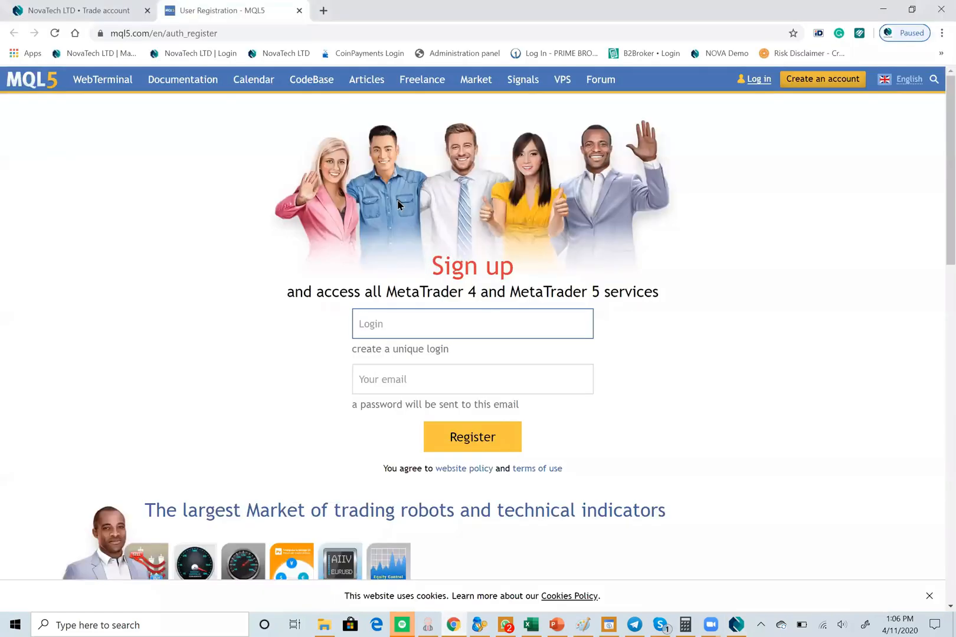
# Switch back to the NovaTech LTD tab and expand Profile in the sidebar
pyautogui.click(83, 10)
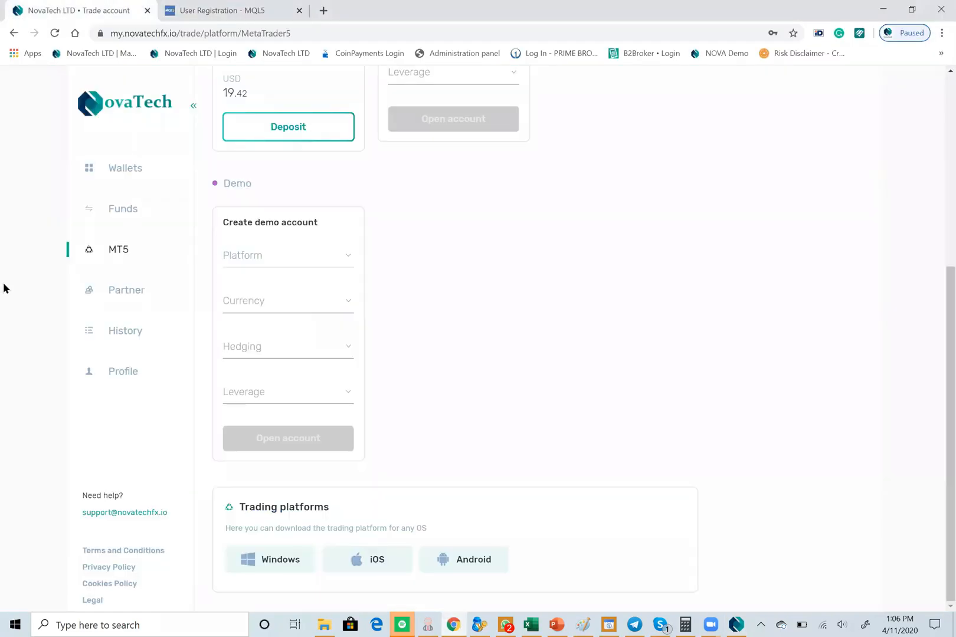
pyautogui.moveTo(23, 325)
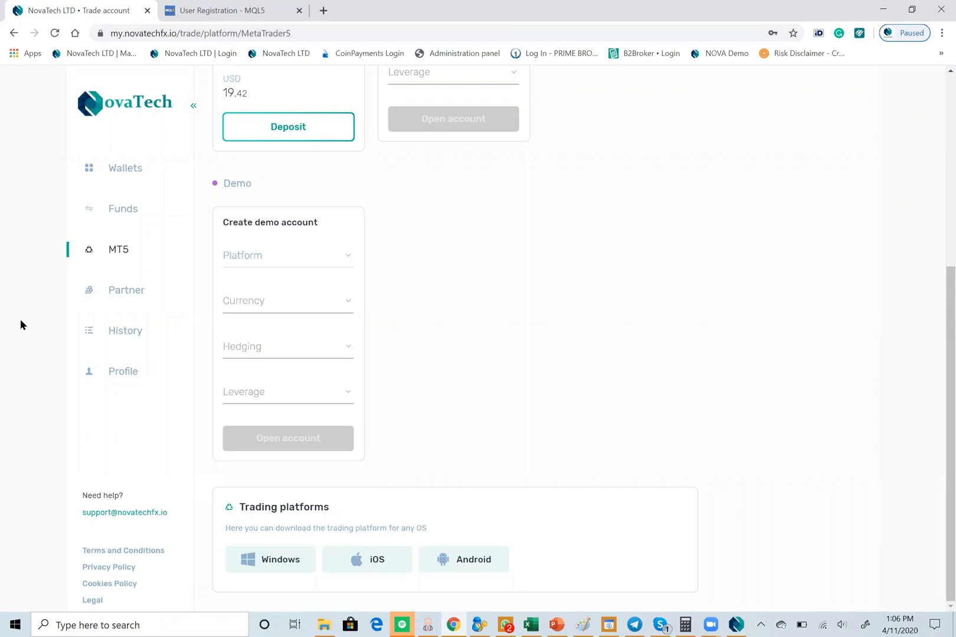
pyautogui.moveTo(123, 372)
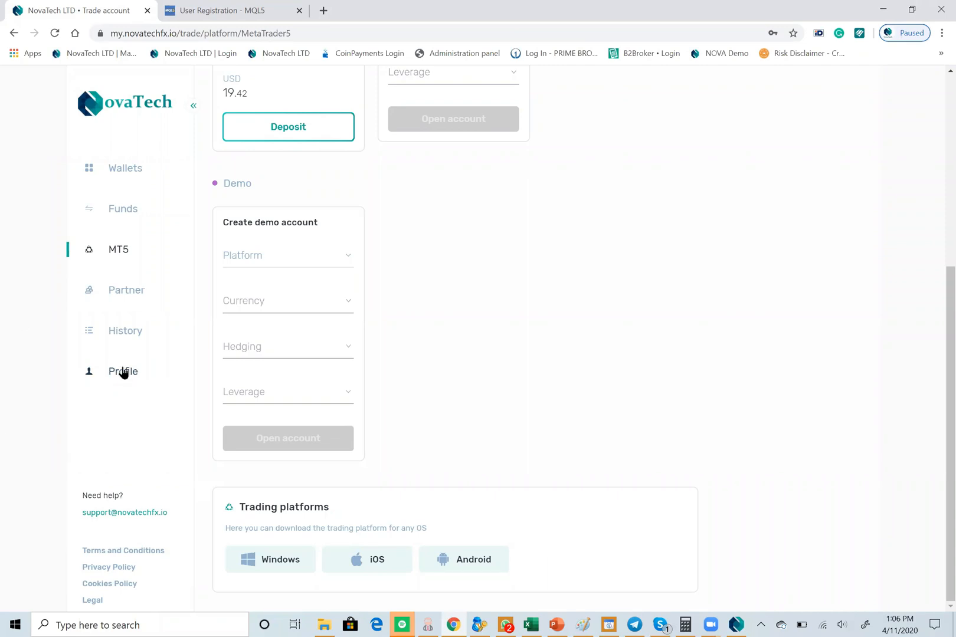
pyautogui.click(122, 372)
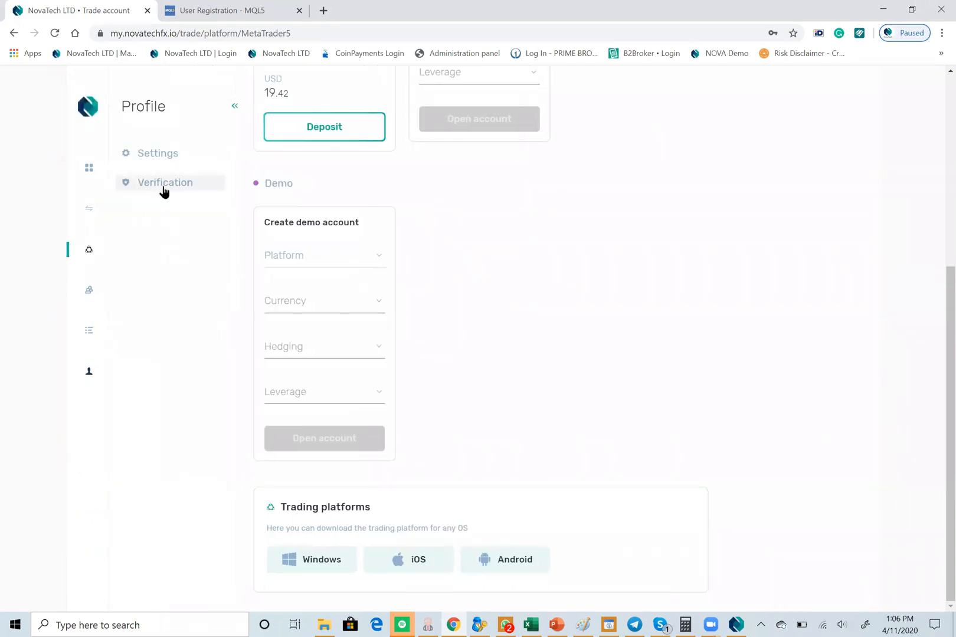
# Open Profile > Verification, showing Level 0 Unverified with Level 1 next
pyautogui.click(165, 182)
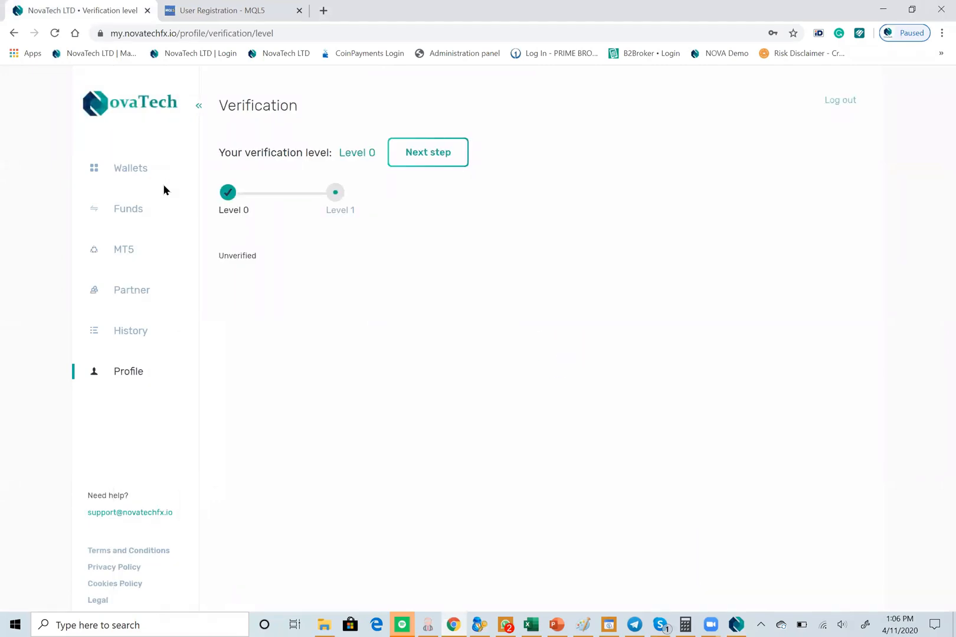
pyautogui.moveTo(413, 424)
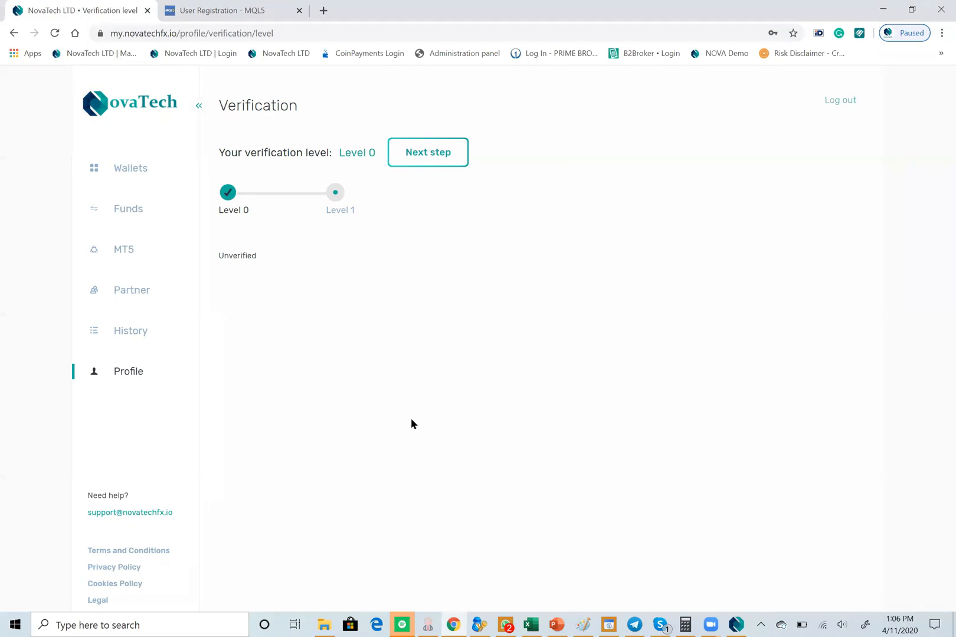
pyautogui.moveTo(472, 502)
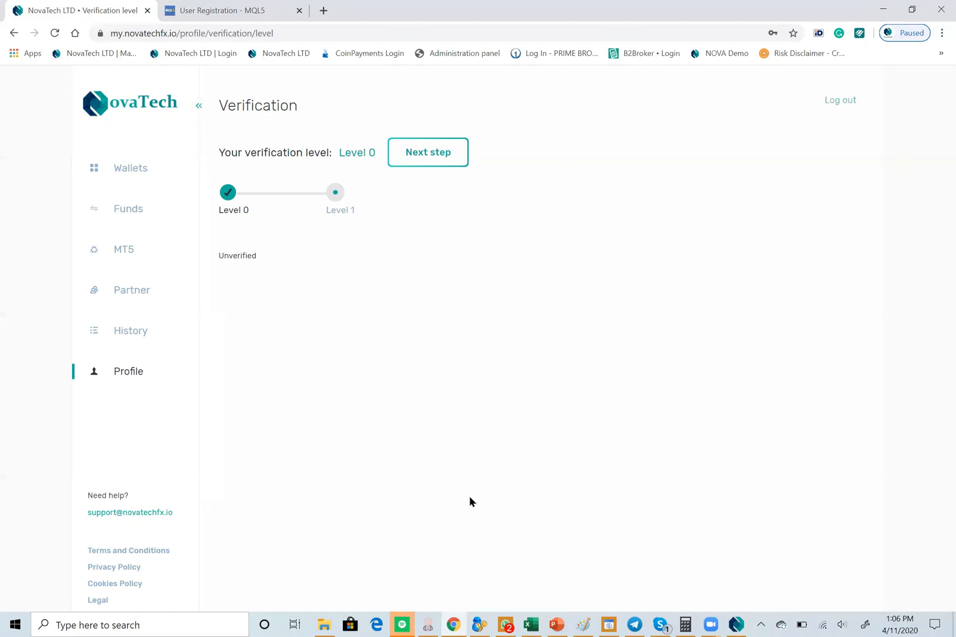